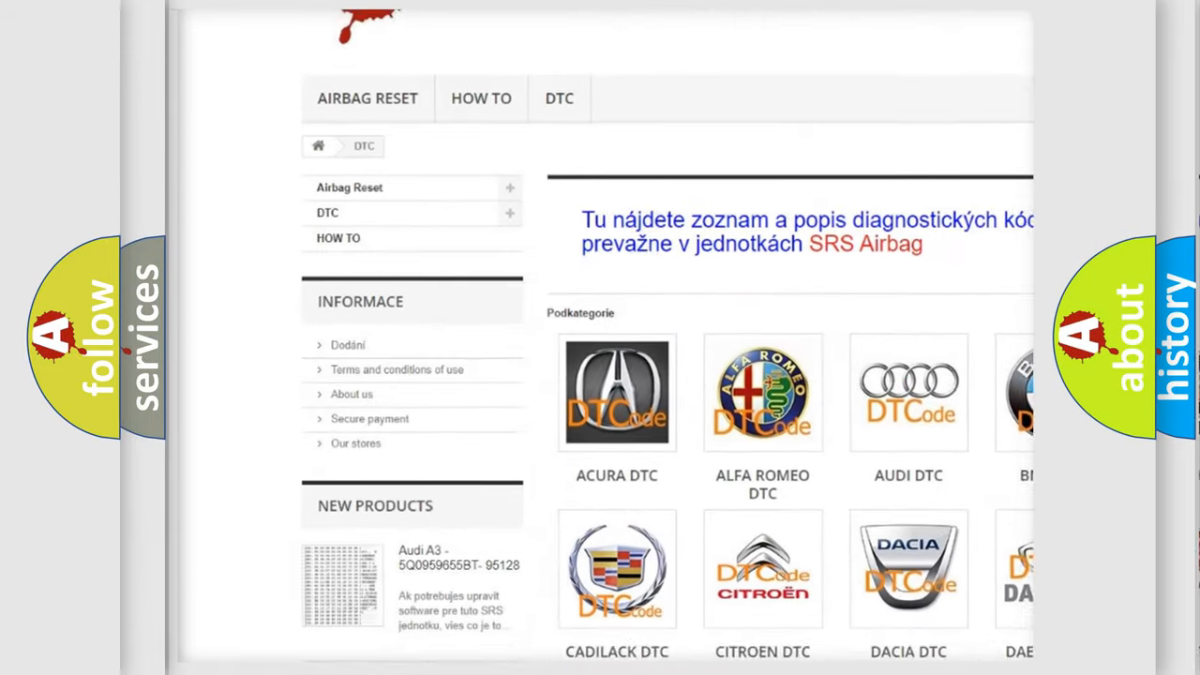
{"action": "scroll", "scroll_direction": "down", "scroll_amount": 3}
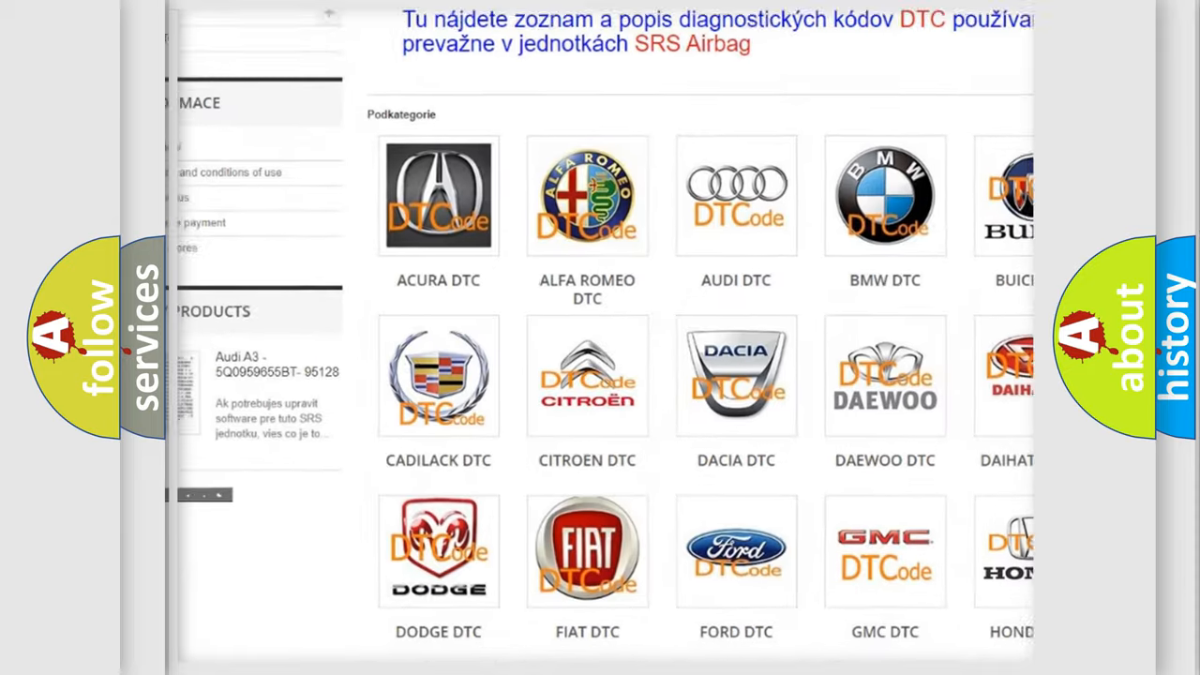
{"action": "scroll", "scroll_direction": "down", "scroll_amount": 3}
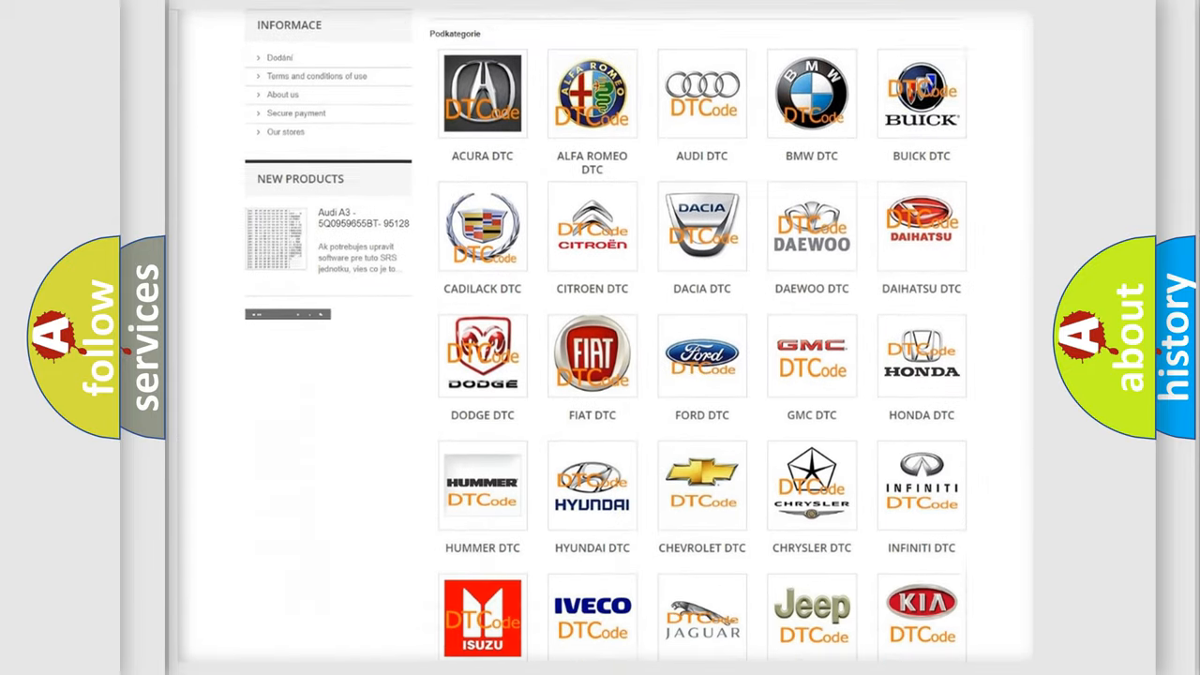
{"action": "scroll", "scroll_direction": "down", "scroll_amount": 3}
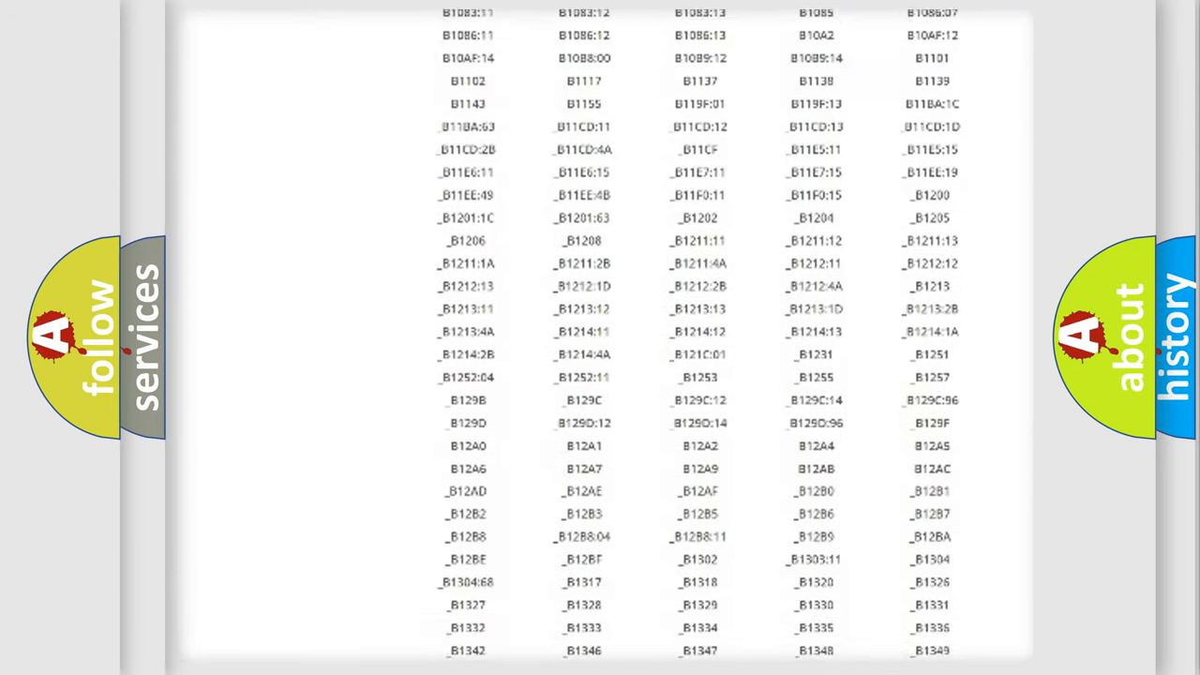
{"action": "scroll", "scroll_direction": "down", "scroll_amount": 3}
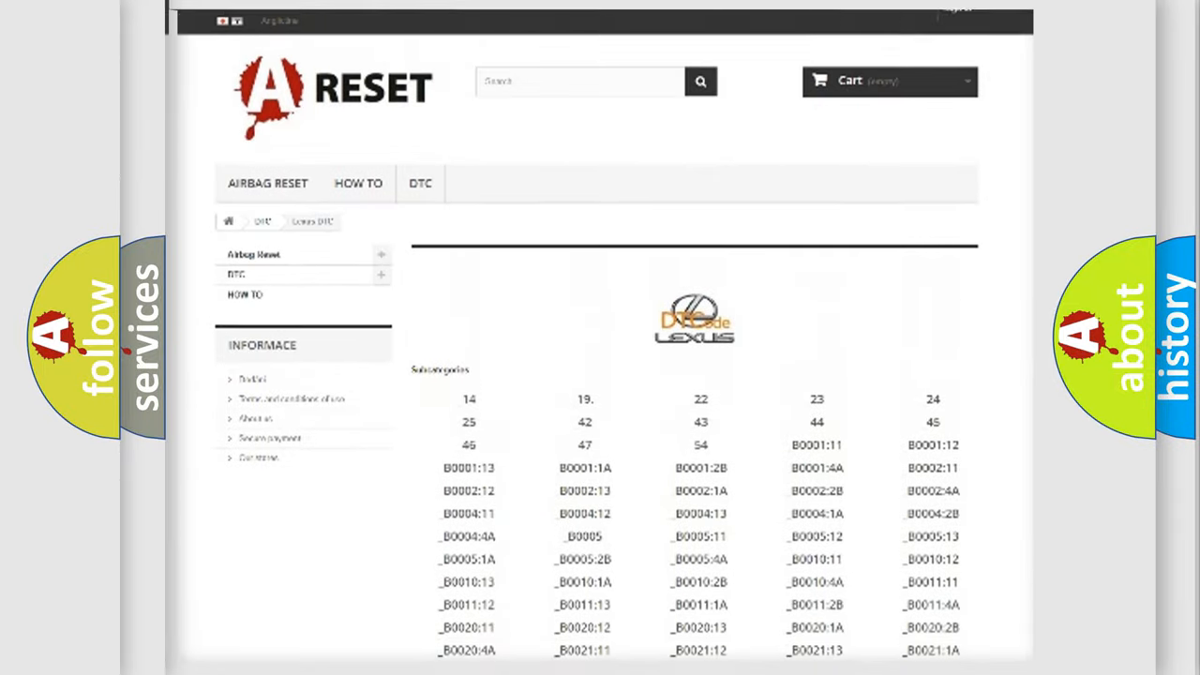
{"action": "scroll", "scroll_direction": "up", "scroll_amount": 3}
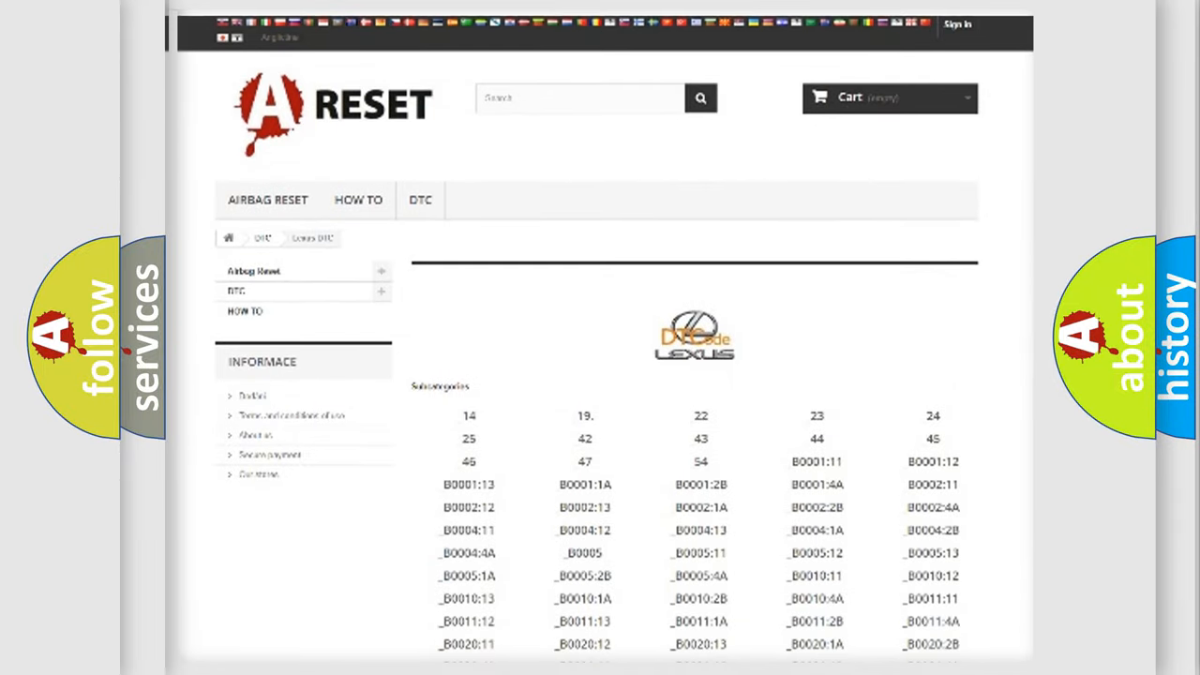